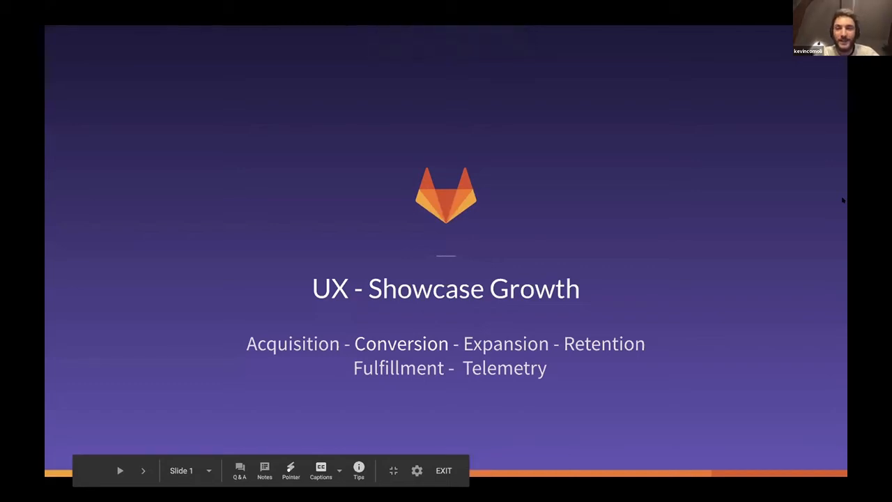
- Advance the slideshow past the title and team slides to the 'What we do' mission slide
left_click(142, 471)
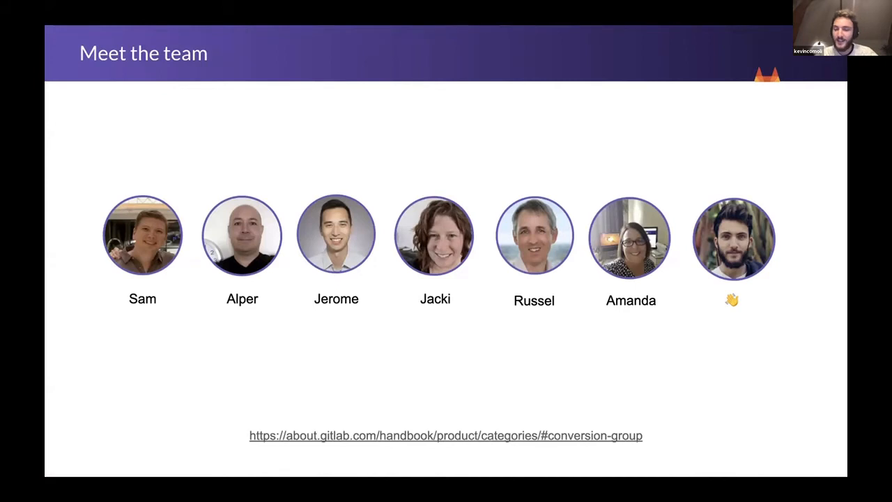
key("Right")
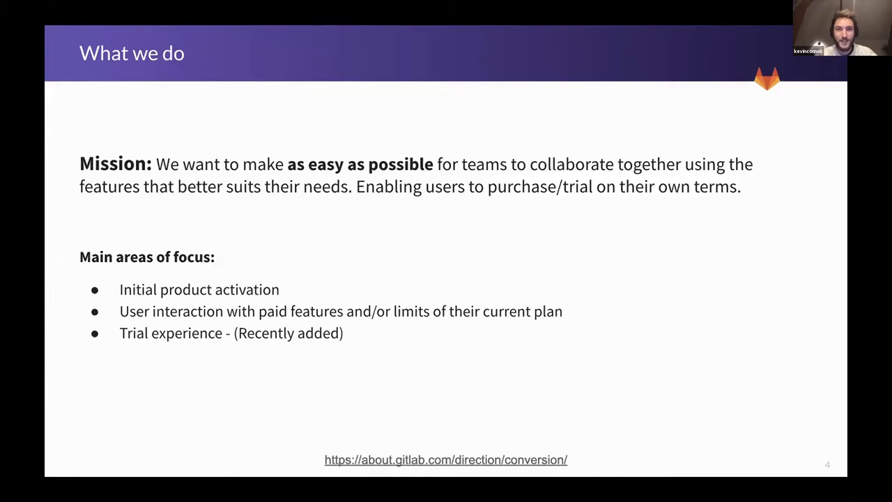
- Advance to the 'How we do it' slide with the Build Measure Learn loop diagram
key("Right")
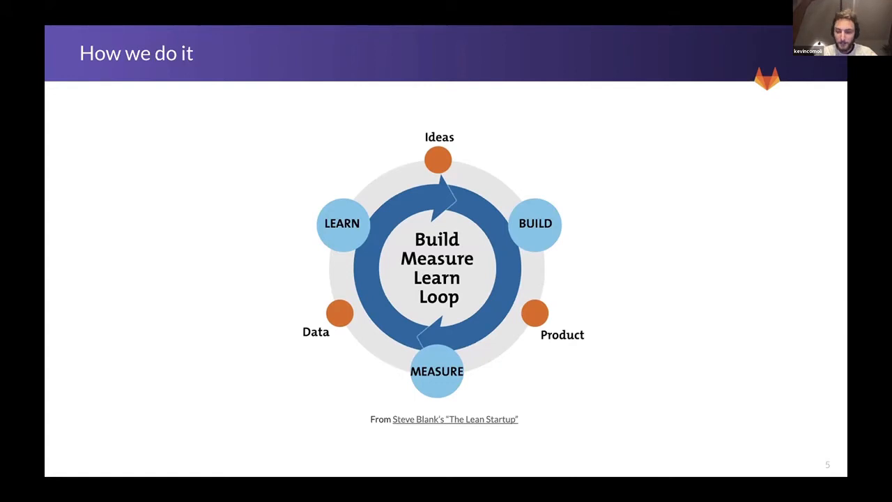
- Advance to slide 7, 'The current state', showing GitLab upgrade-your-plan prompts
key("right")
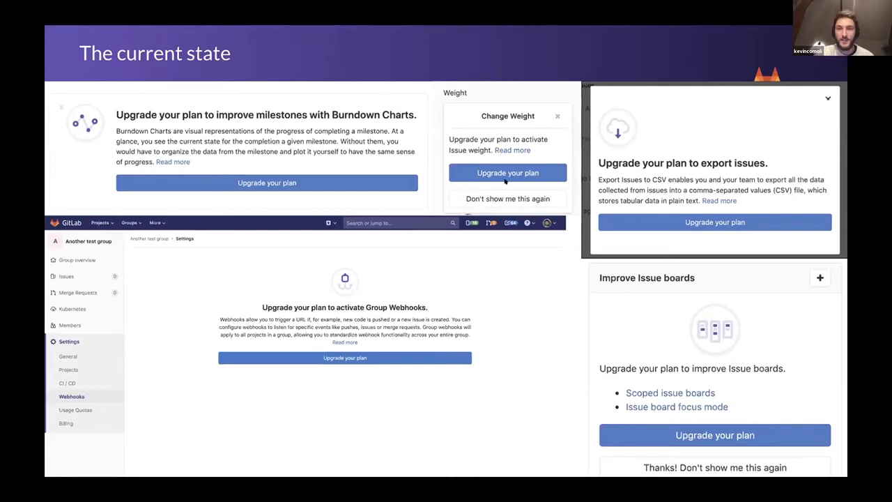
mouse_move(510, 291)
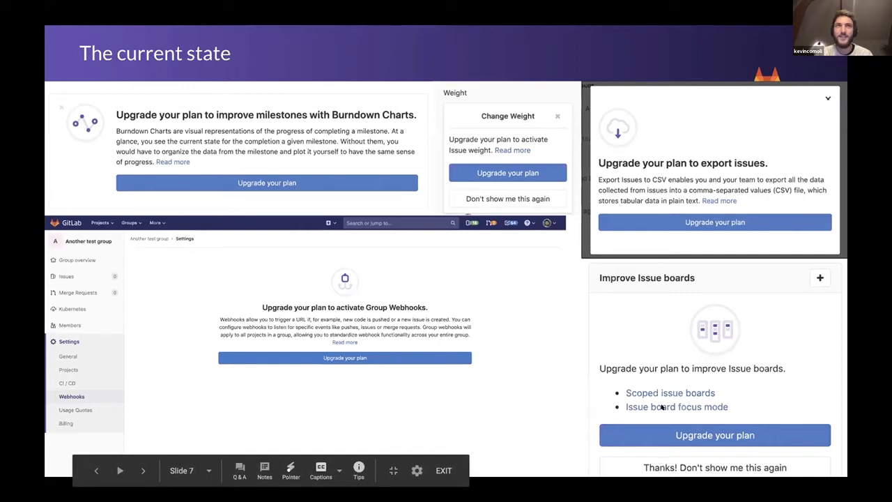
mouse_move(456, 282)
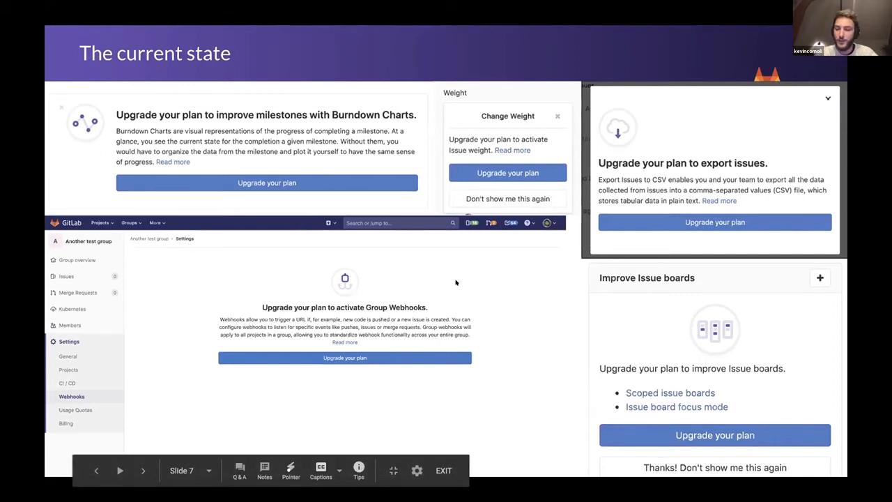
- Step through the Hypothesis slide to the Business goal slide on ARR uplift
left_click(142, 471)
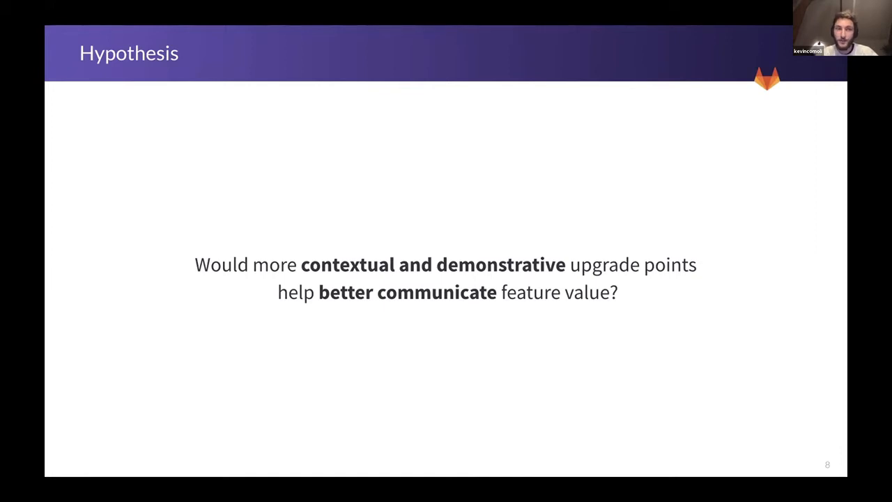
key("Right")
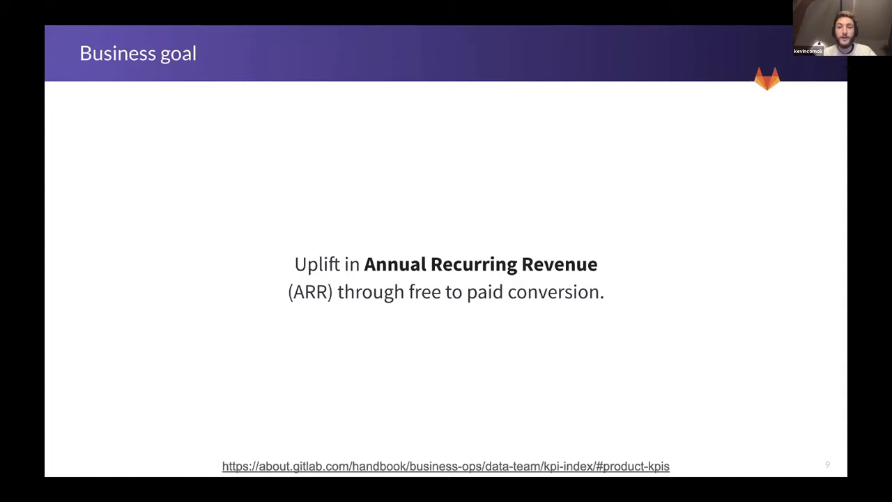
- Step through 'A very important thing to remember...' to the Finding a vessel slide
key("Right")
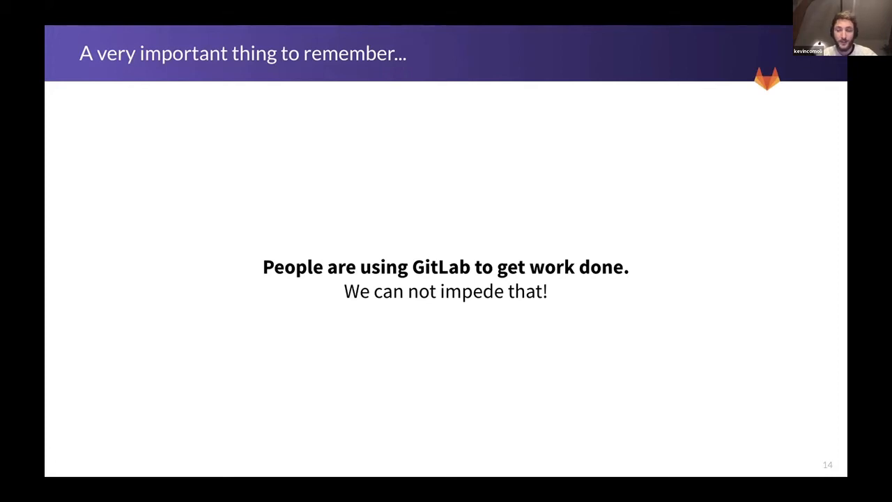
key("Right")
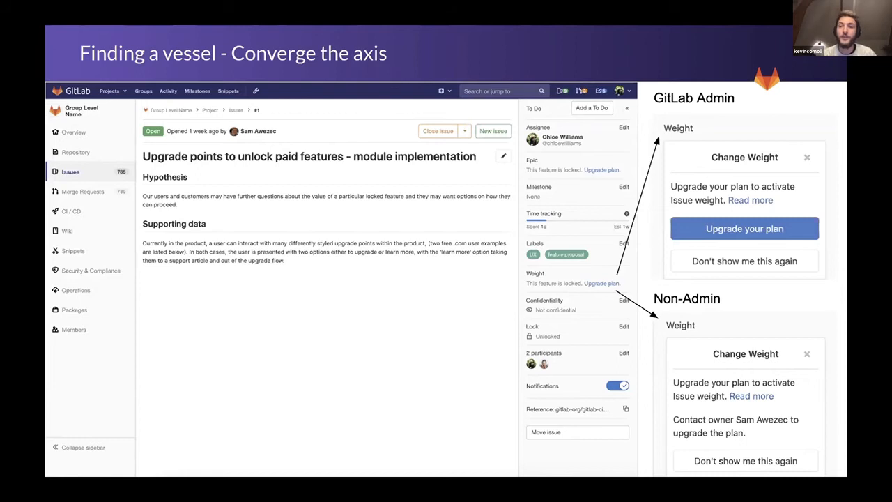
mouse_move(380, 248)
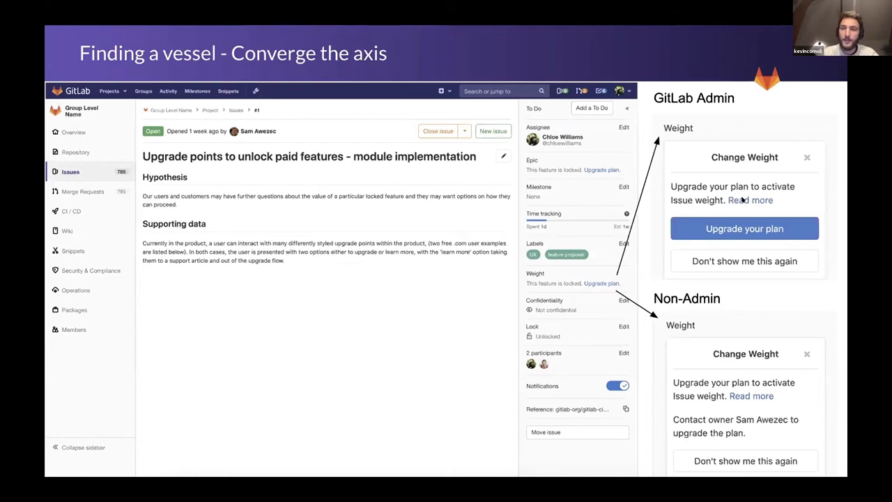
mouse_move(675, 270)
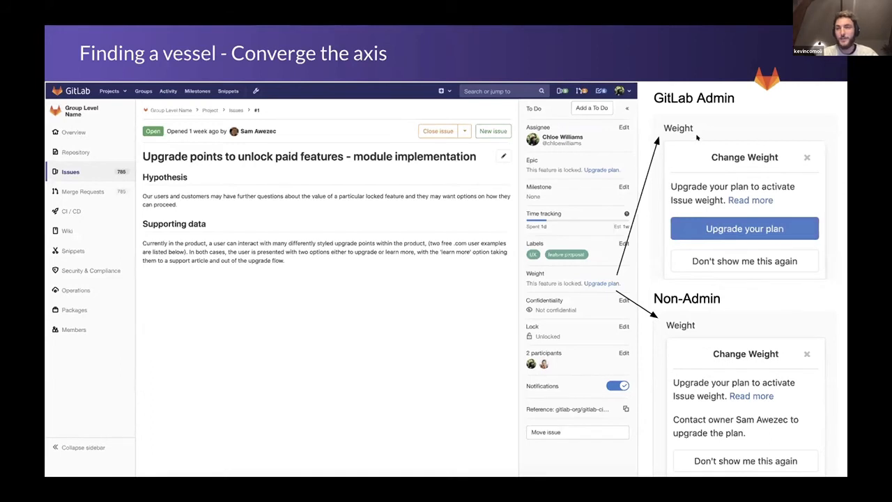
mouse_move(731, 176)
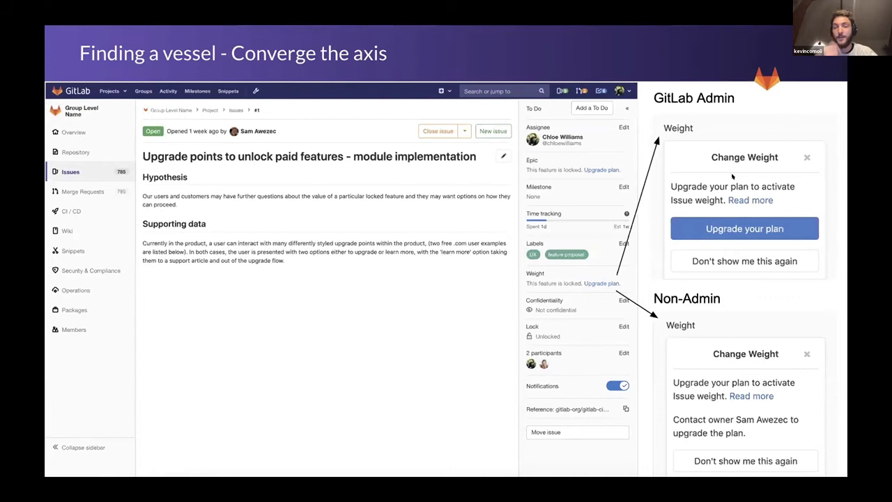
mouse_move(710, 371)
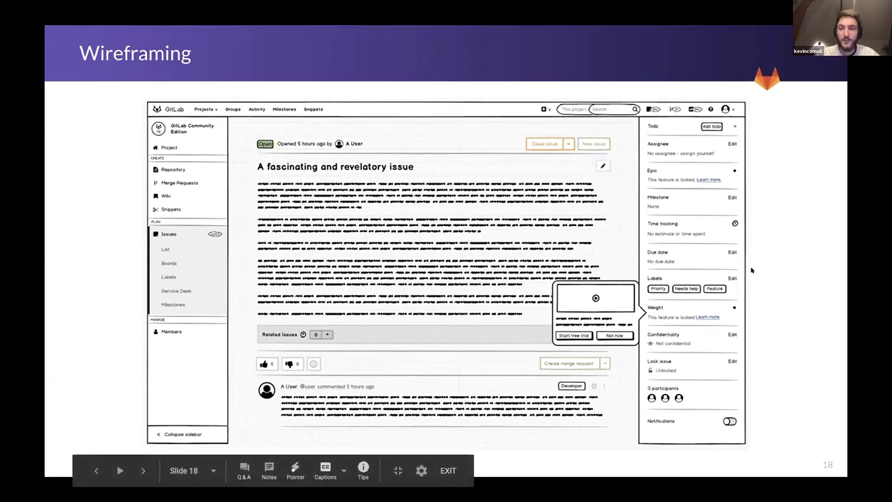
- Advance to slide 19, the wireframe with the locked Epic prompt in the issue sidebar
left_click(142, 471)
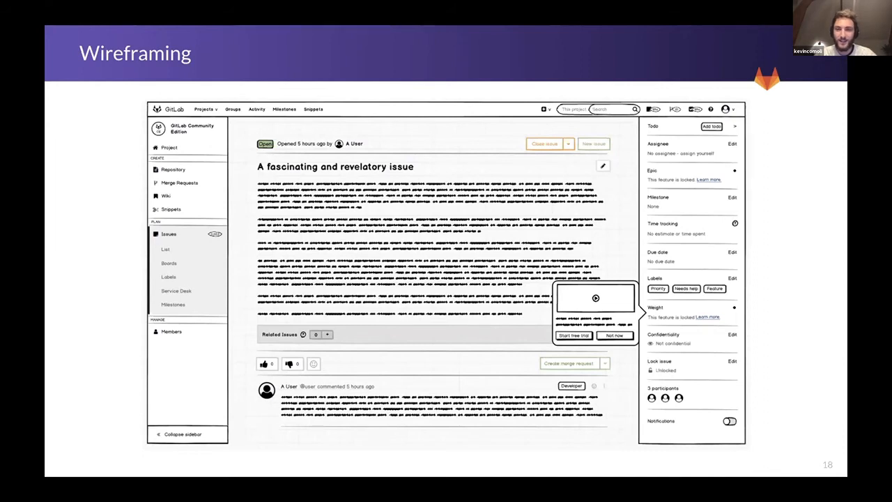
key("right")
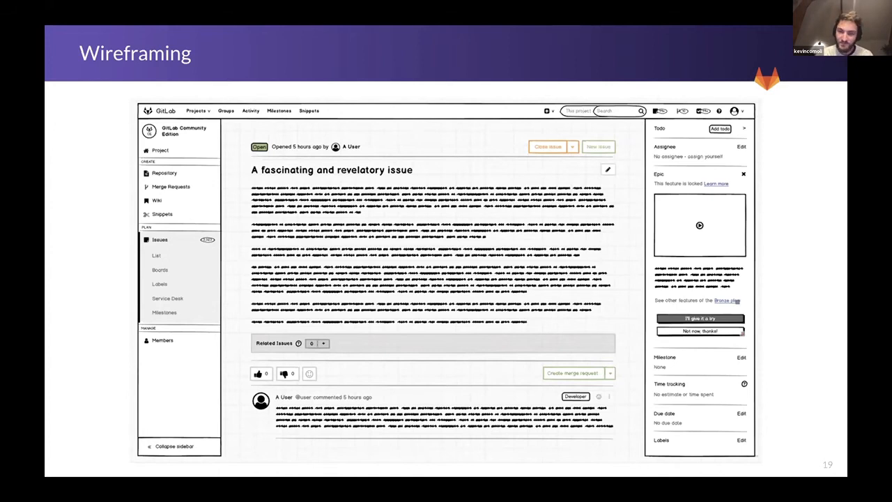
- Advance to slide 24, the Measure section's 'Let's Test!' opener
key("Right")
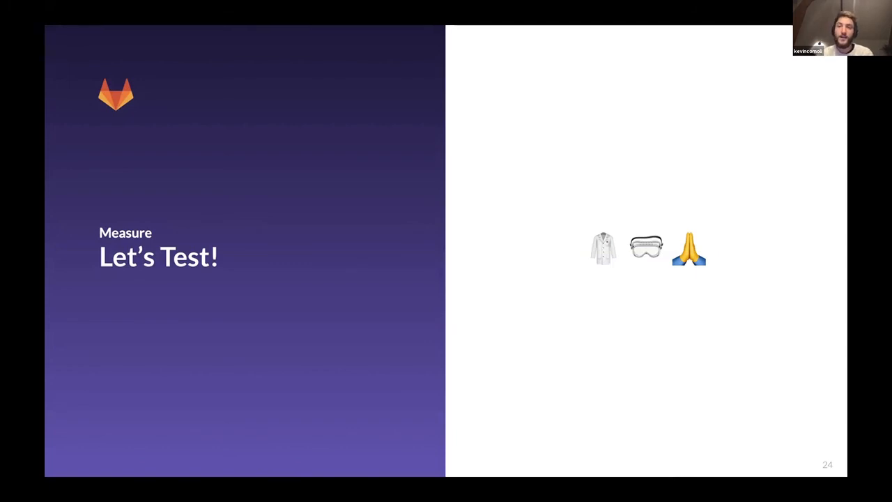
key("Right")
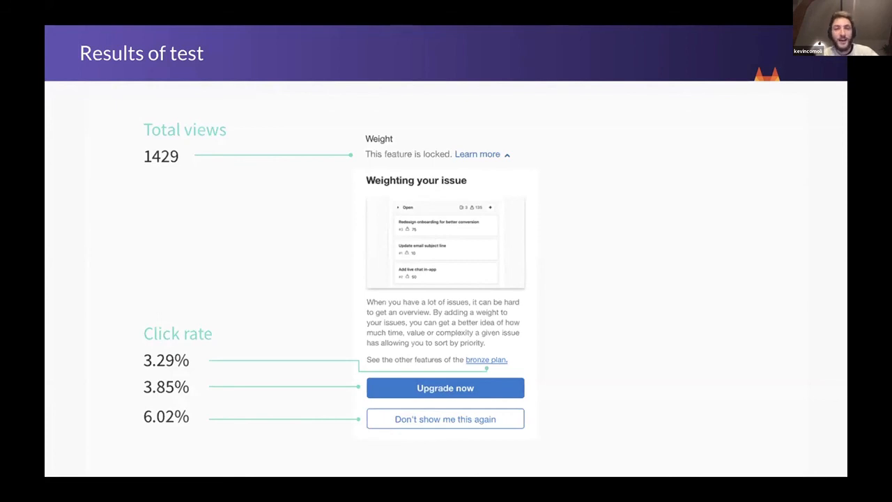
- Advance from 'Results of test' to slide 26, 'Next steps'
key("Right")
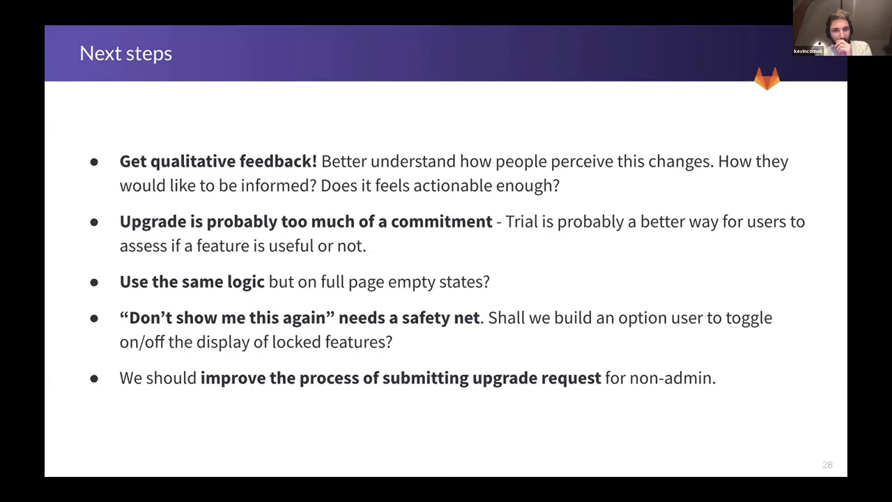